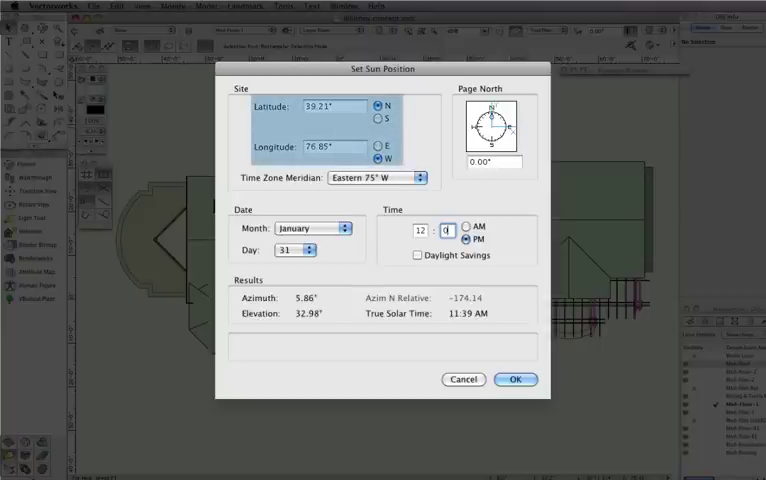
# Close the sun position dialog and insert a Heliodon object below the house.
pyautogui.click(515, 379)
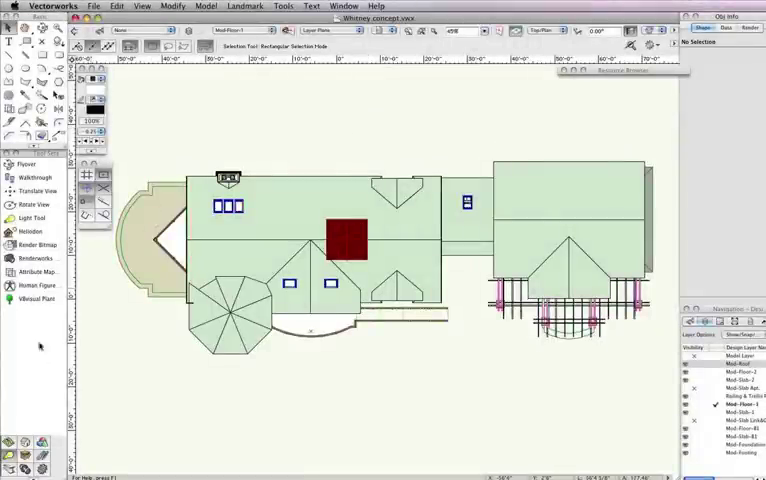
pyautogui.click(31, 232)
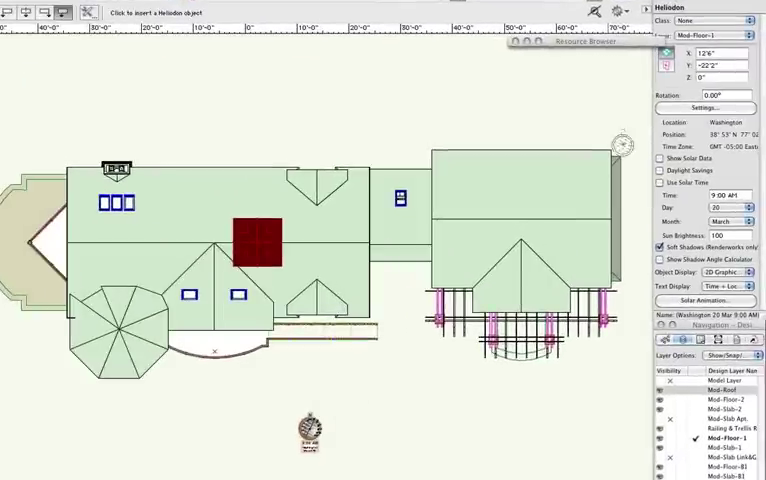
# Change the Heliodon's city from Washington to Houston, keeping USA as the region.
pyautogui.click(702, 107)
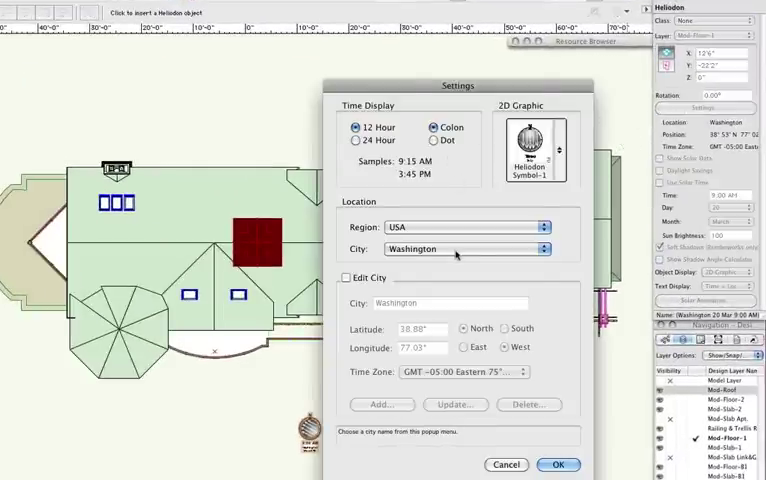
pyautogui.click(466, 249)
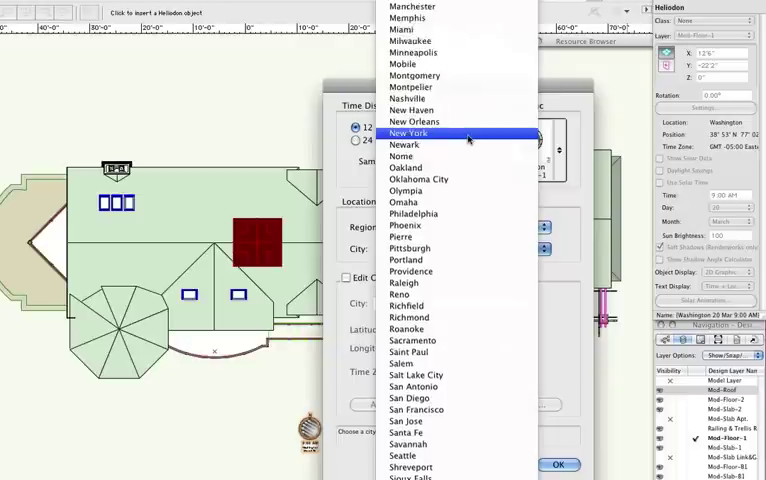
pyautogui.scroll(3)
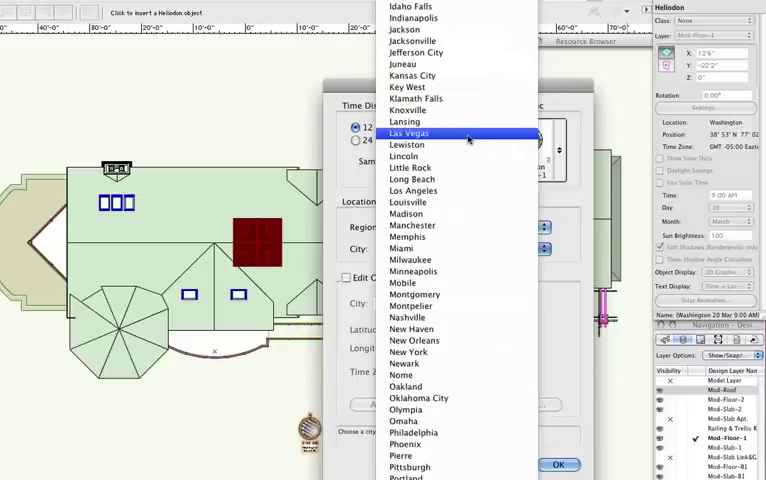
pyautogui.scroll(3)
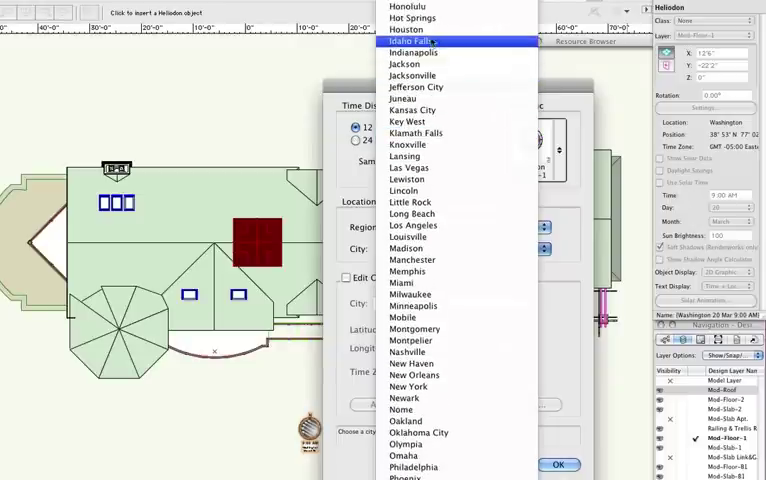
pyautogui.click(411, 29)
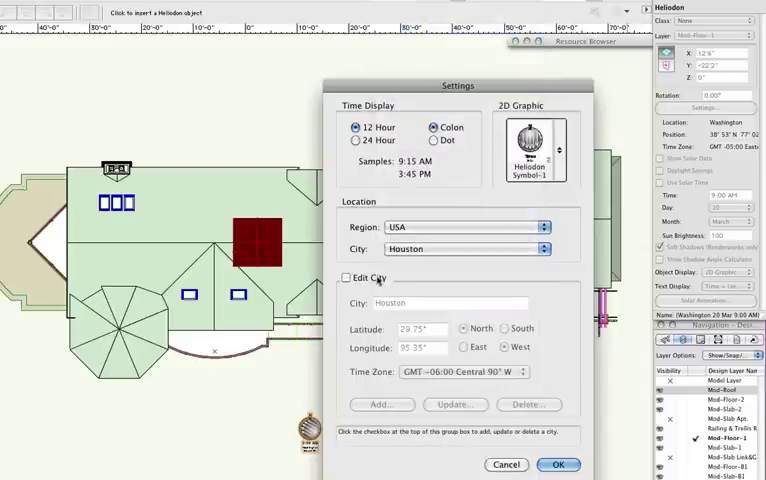
pyautogui.click(345, 278)
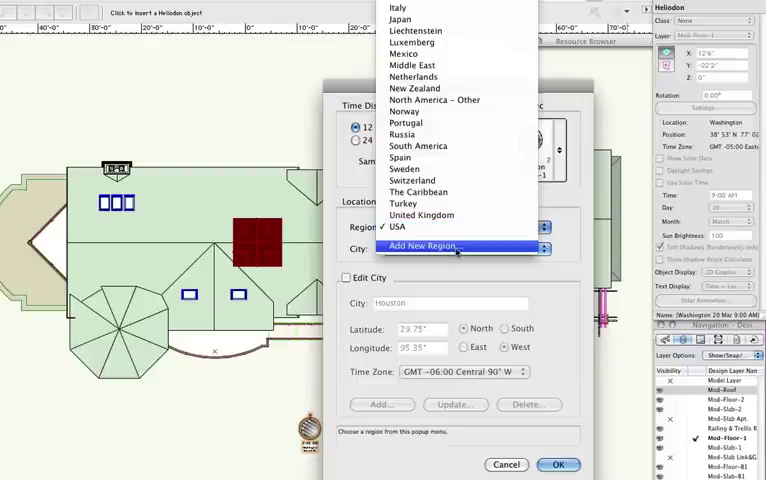
pyautogui.click(397, 226)
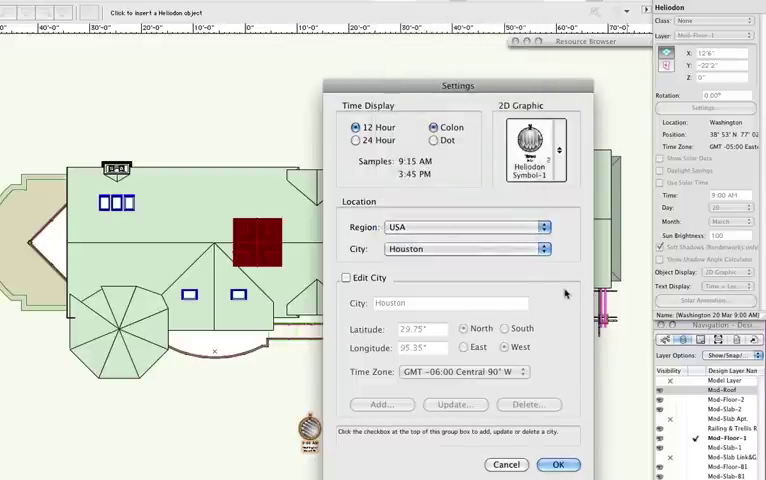
pyautogui.click(559, 464)
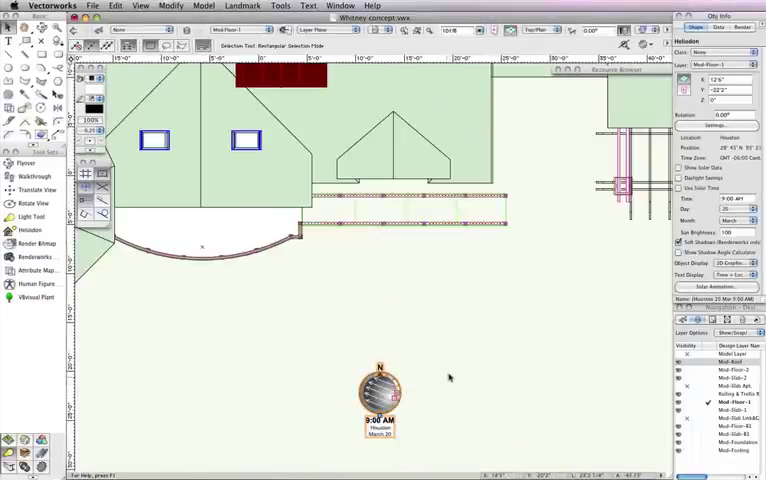
# Reselect the Heliodon below the house and bring up its Solar Animation controls.
pyautogui.click(449, 376)
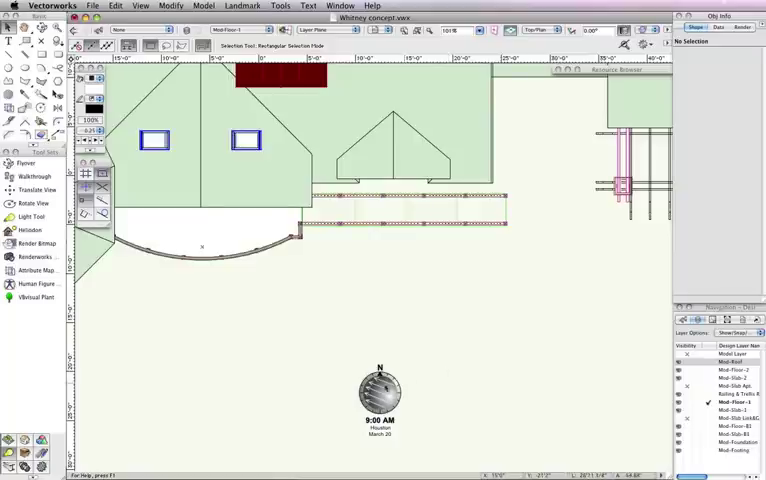
pyautogui.click(378, 395)
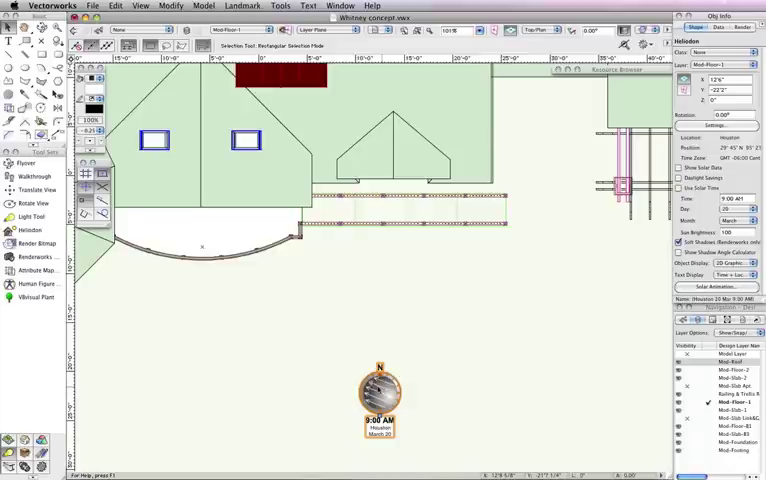
pyautogui.click(700, 289)
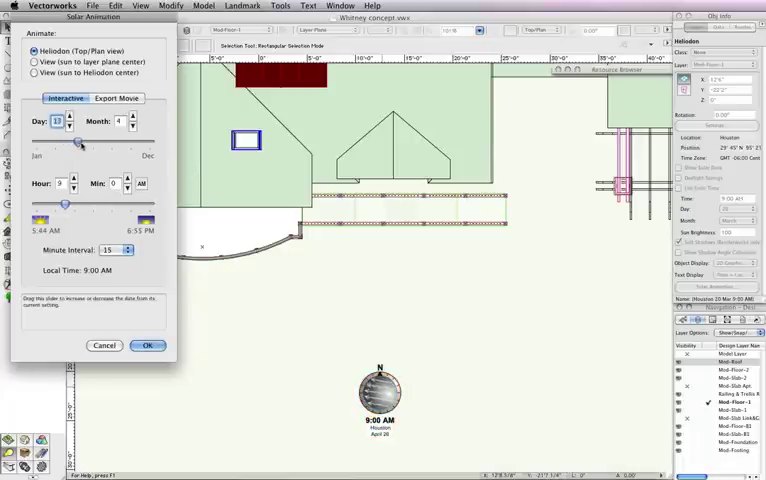
# Preview later spring dates, then return the animation date to March 20.
pyautogui.moveTo(75, 141); pyautogui.dragTo(127, 151)
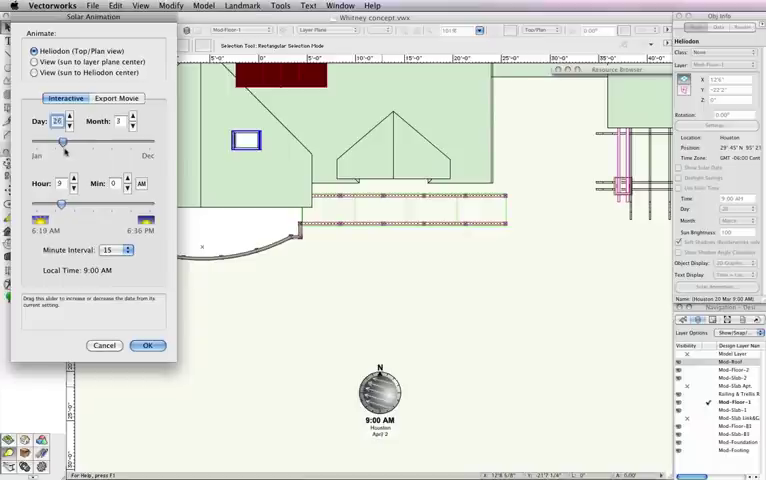
pyautogui.moveTo(63, 205); pyautogui.dragTo(84, 205)
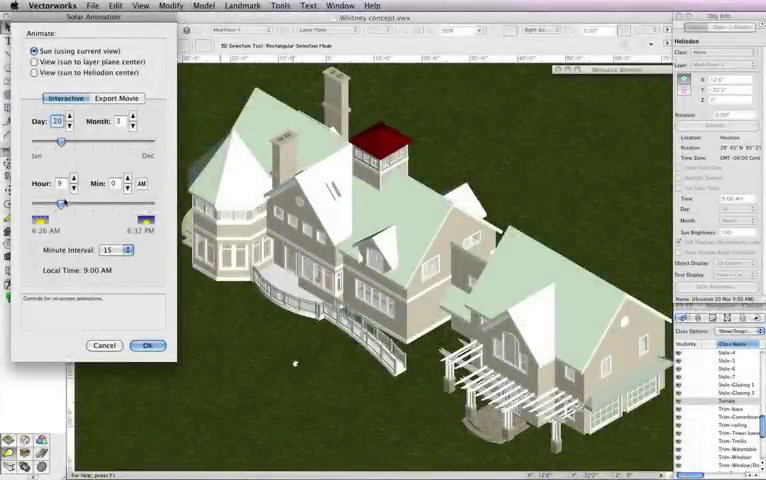
# Sweep the sun through March 20's daylight hours, ending at sunrise around 7:13 AM.
pyautogui.moveTo(35, 204); pyautogui.dragTo(75, 204)
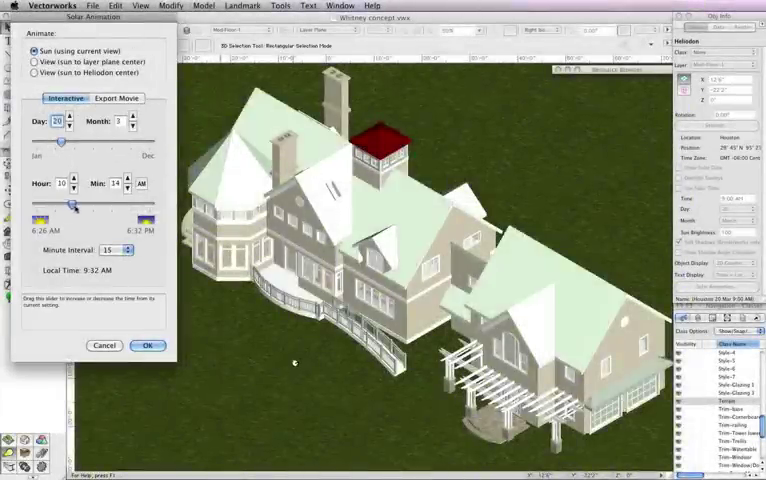
pyautogui.moveTo(62, 215); pyautogui.dragTo(98, 215)
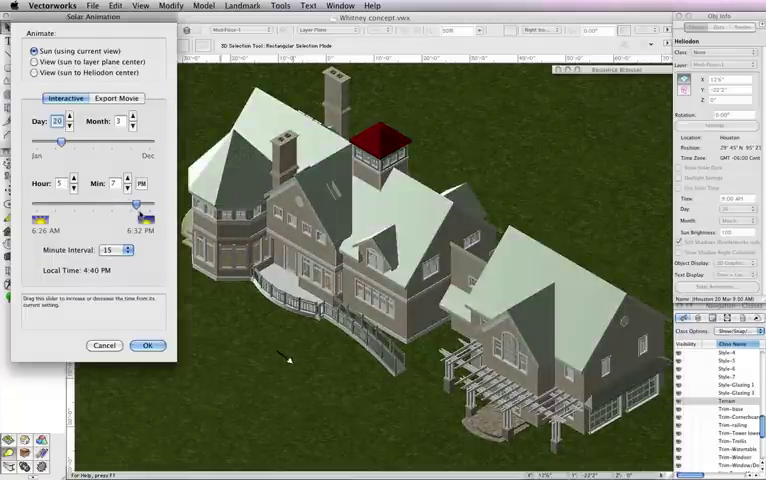
pyautogui.moveTo(136, 202); pyautogui.dragTo(105, 202)
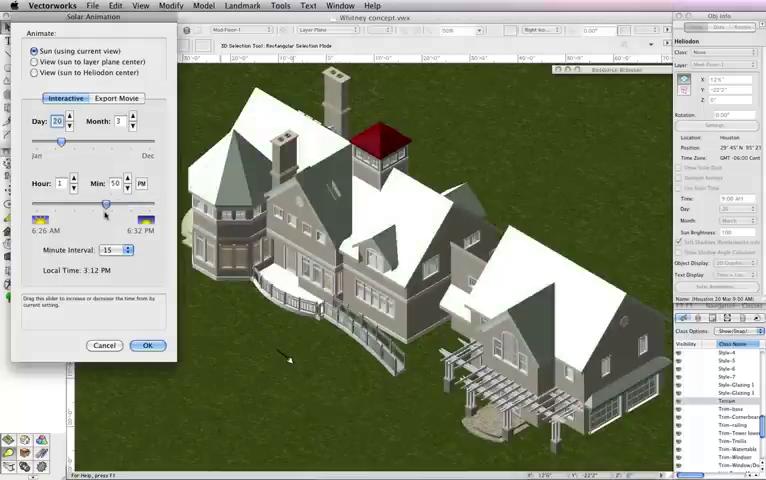
pyautogui.moveTo(103, 205); pyautogui.dragTo(70, 205)
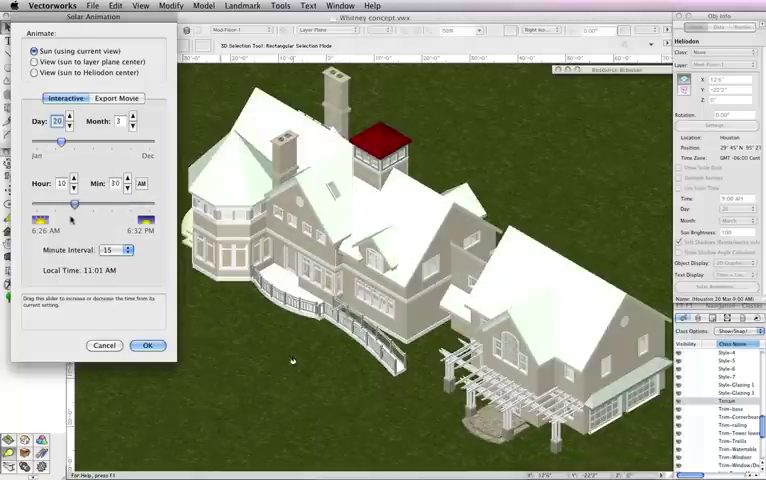
pyautogui.moveTo(70, 217); pyautogui.dragTo(50, 217)
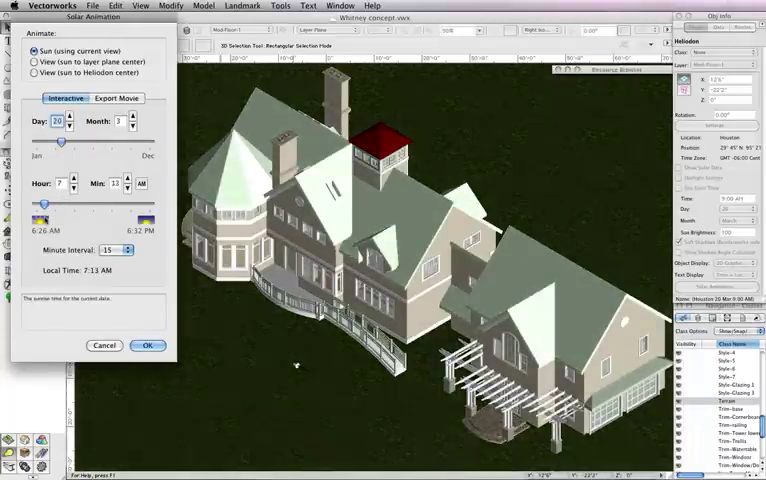
pyautogui.click(148, 345)
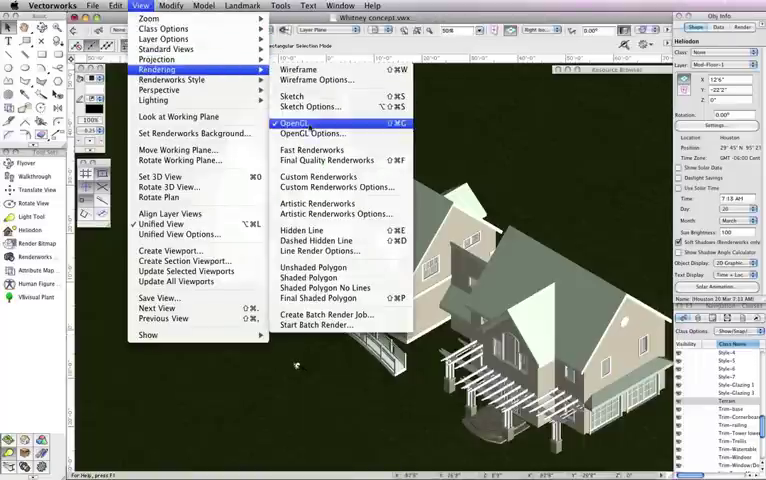
# Apply OpenGL render options, set the sun to noon on May 18, and view from the sun.
pyautogui.click(311, 133)
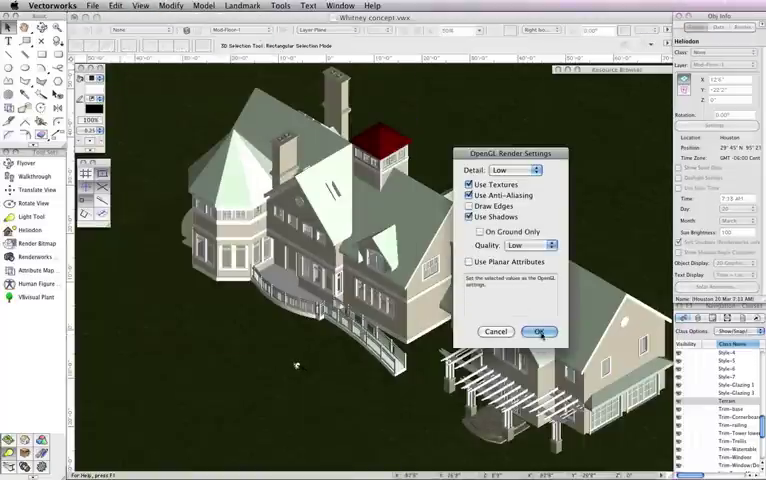
pyautogui.click(538, 331)
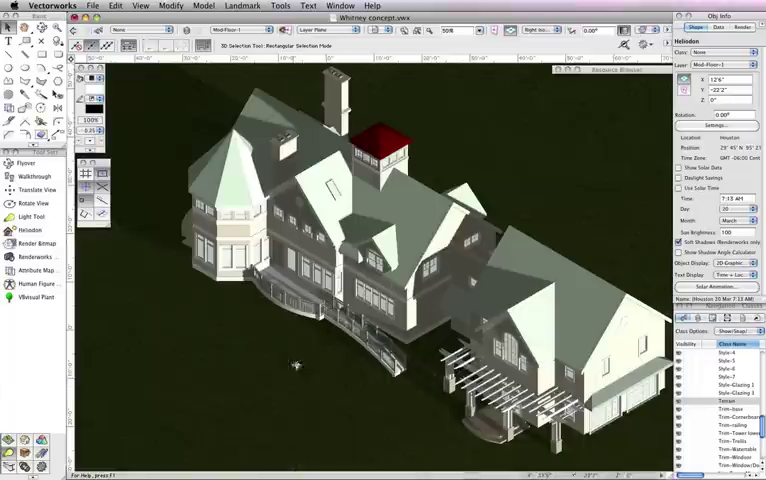
pyautogui.click(710, 287)
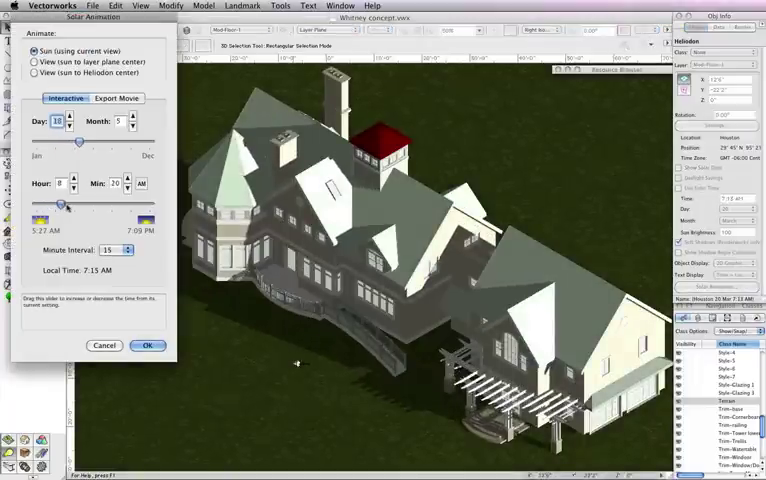
pyautogui.moveTo(67, 204); pyautogui.dragTo(108, 204)
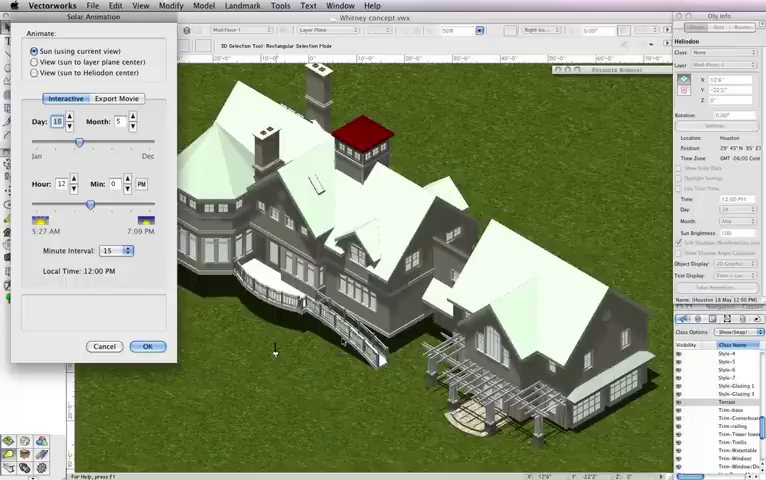
pyautogui.click(33, 61)
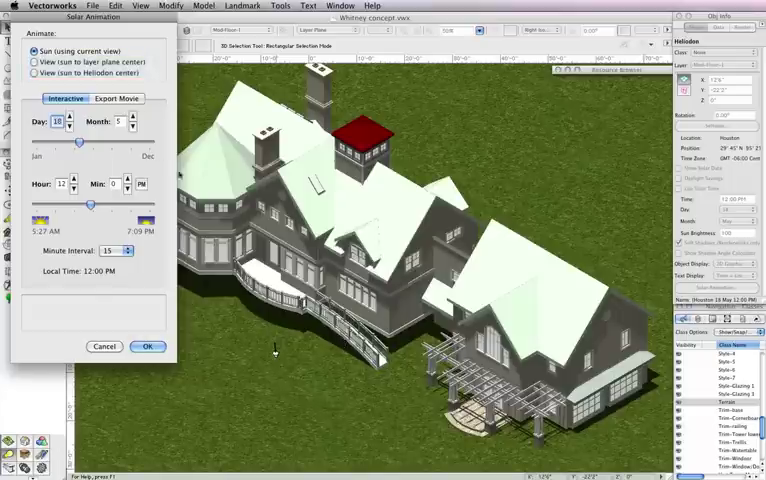
pyautogui.click(33, 61)
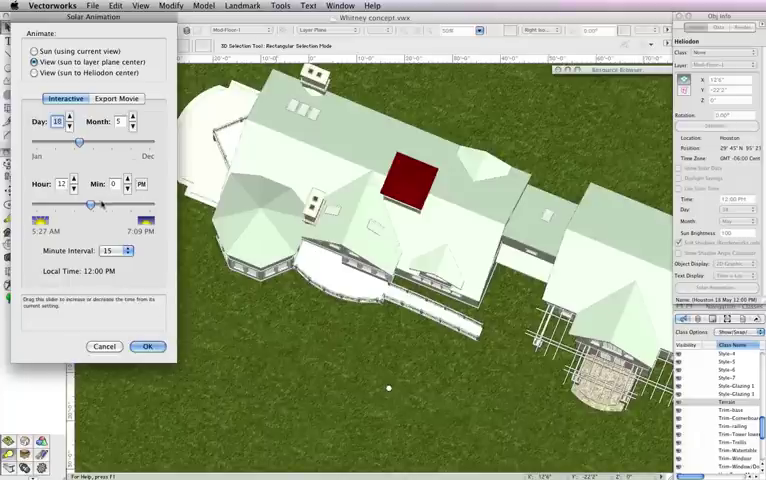
# Preview the house from the sun's viewpoint back toward sunrise, then close Solar Animation.
pyautogui.moveTo(92, 203); pyautogui.dragTo(87, 203)
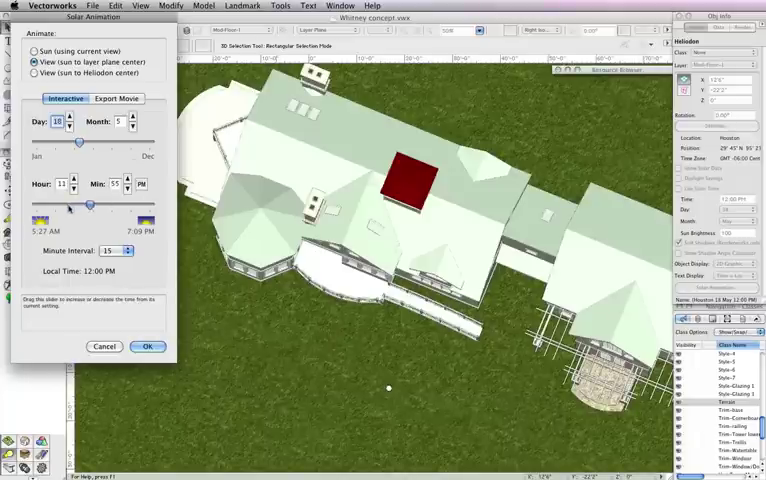
pyautogui.moveTo(93, 204); pyautogui.dragTo(55, 204)
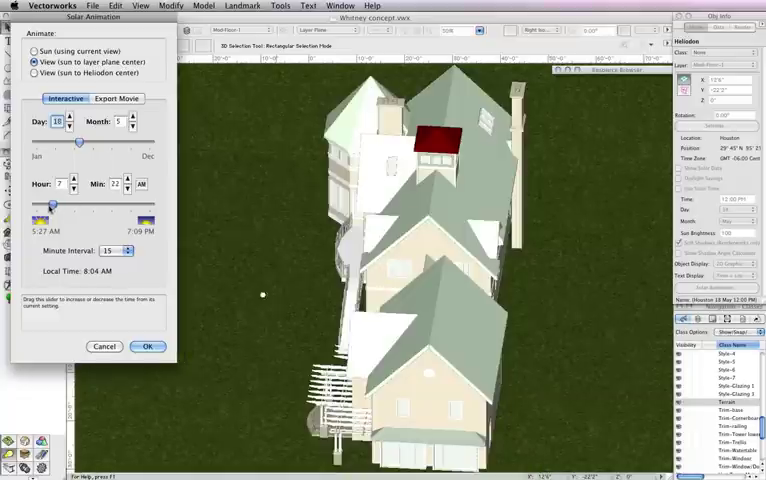
pyautogui.moveTo(73, 204); pyautogui.dragTo(47, 204)
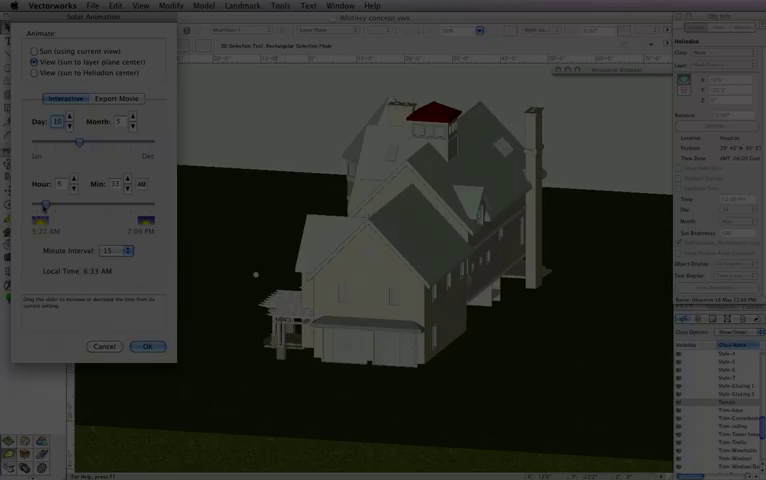
pyautogui.click(147, 346)
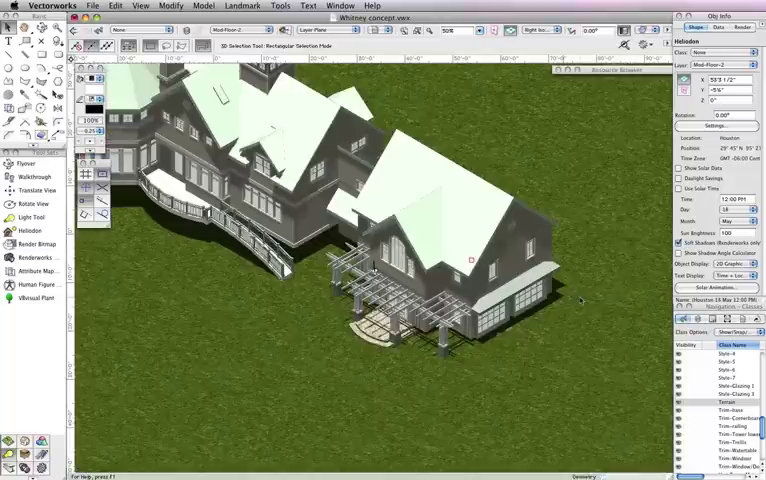
# Preview from the sun toward the Heliodon at 3:45 PM, then close Solar Animation.
pyautogui.click(705, 288)
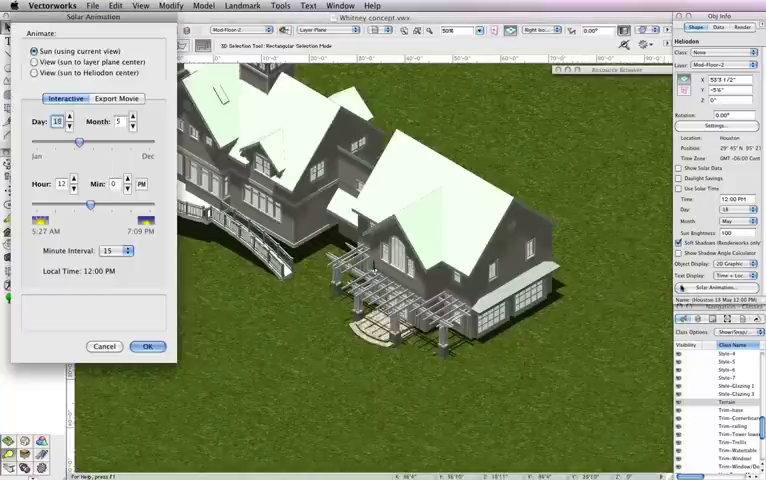
pyautogui.click(36, 73)
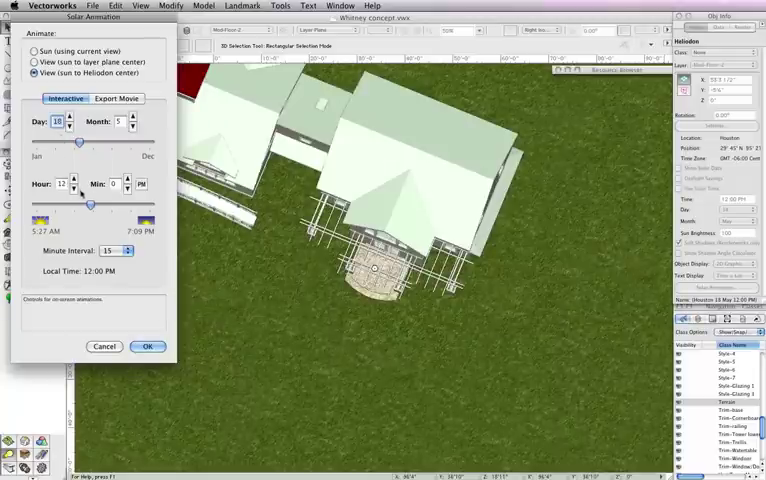
pyautogui.moveTo(80, 204); pyautogui.dragTo(96, 204)
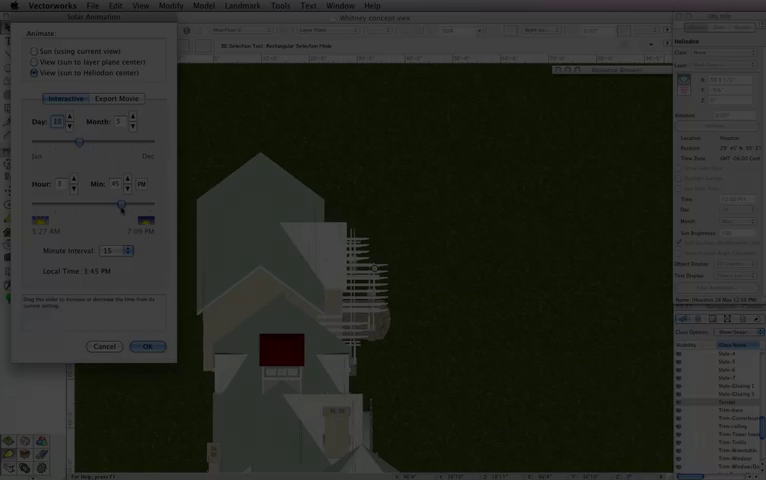
pyautogui.click(147, 346)
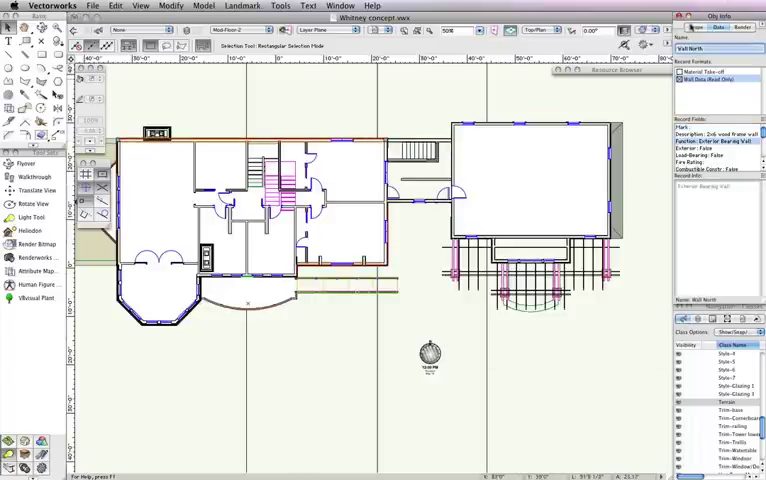
# Select the Heliodon and enable Show Shadow Angle Calculator for wall sun angles.
pyautogui.click(427, 350)
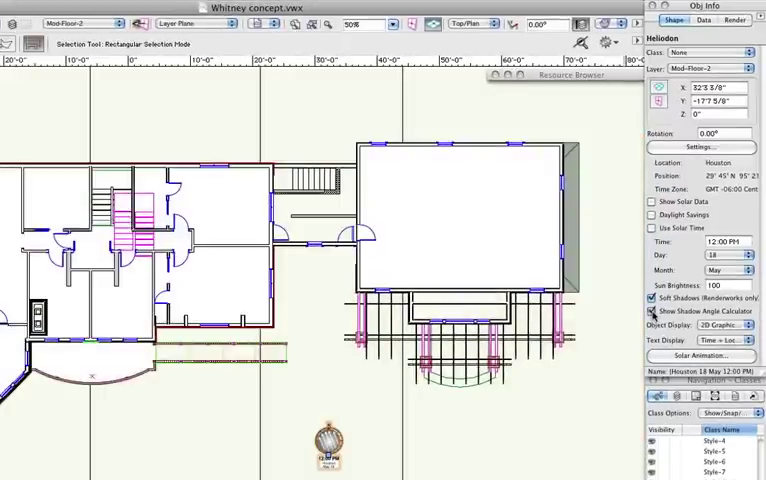
pyautogui.click(653, 310)
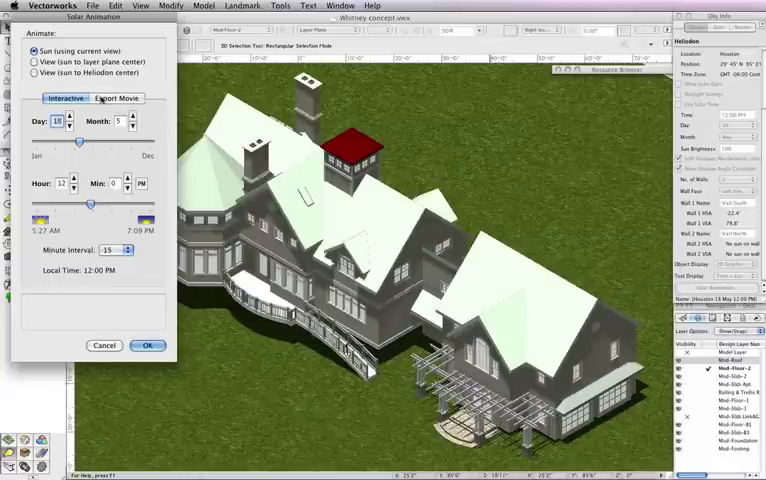
# Set a sunrise-to-sunset movie export at 15-minute intervals and accept the date text notice.
pyautogui.click(117, 98)
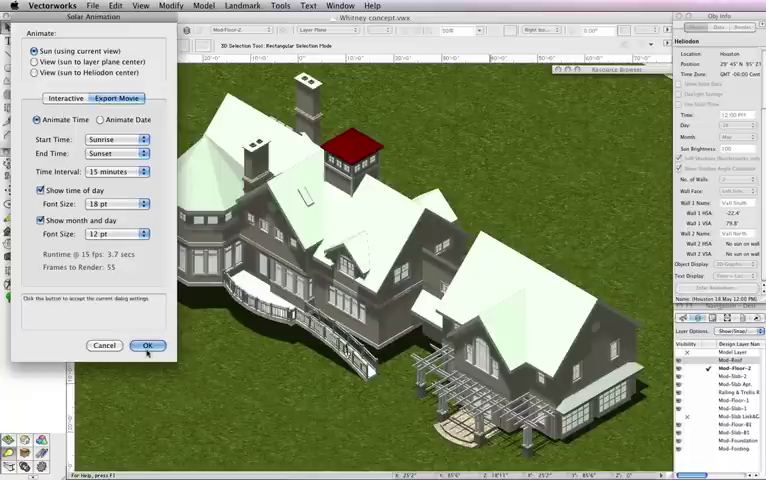
pyautogui.click(145, 345)
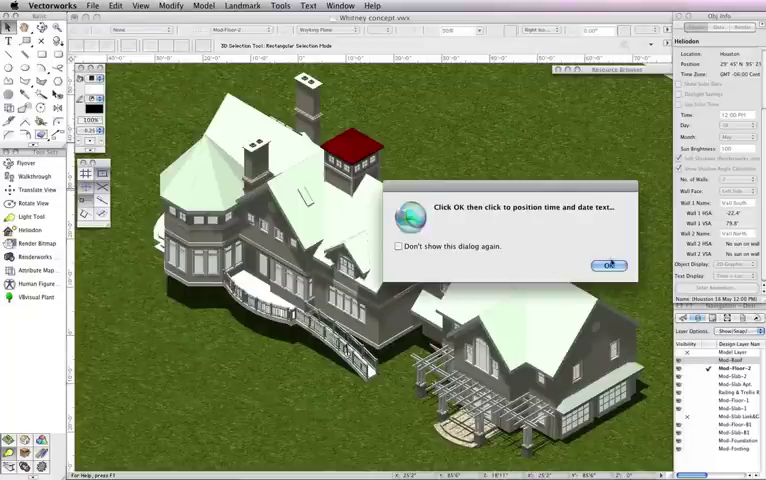
pyautogui.click(609, 264)
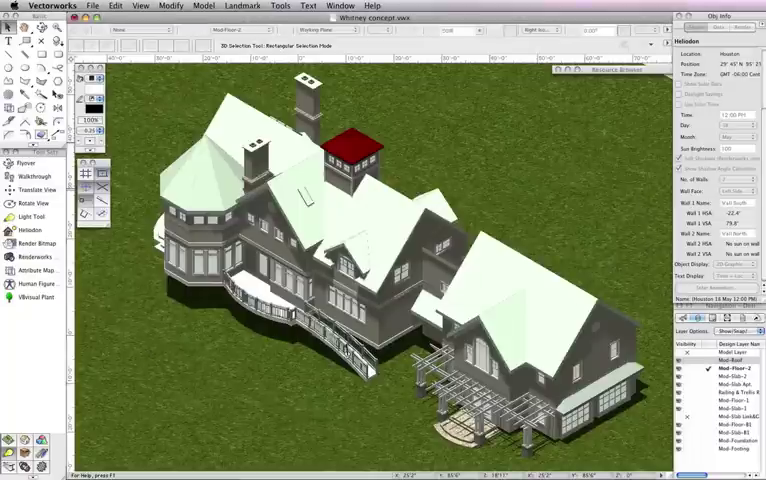